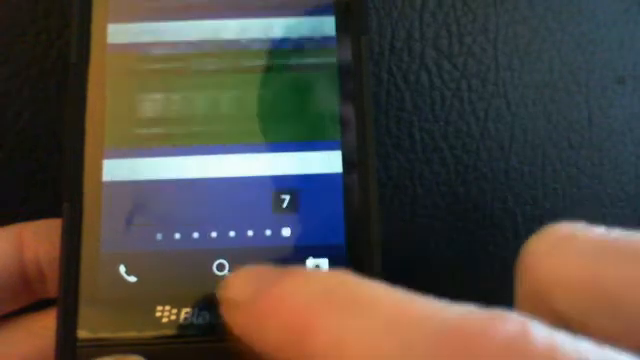
scroll("left", 3)
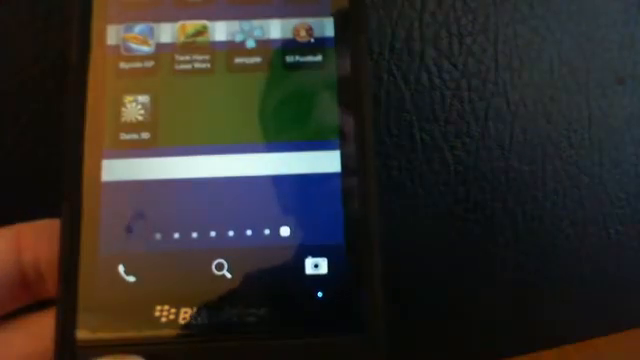
scroll("left", 3)
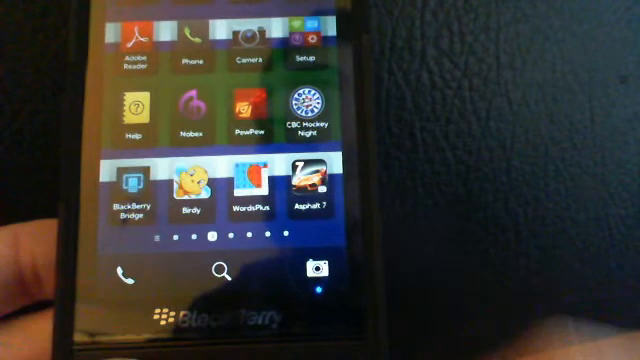